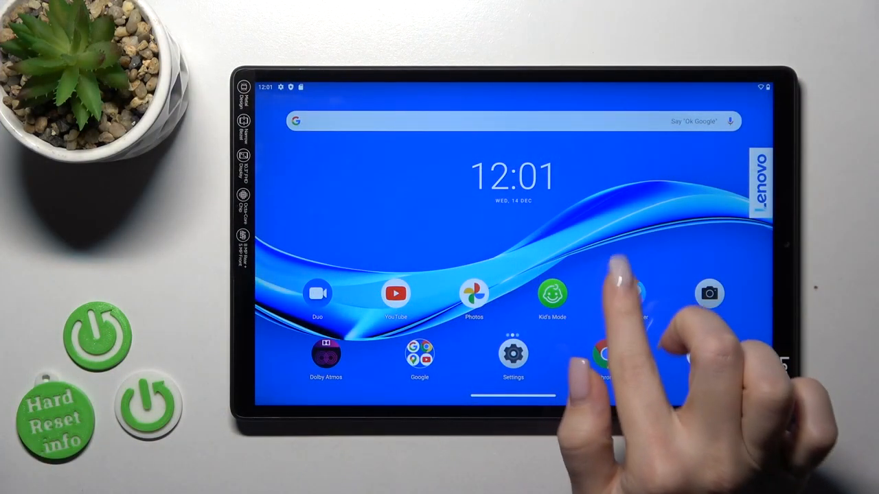
# - Launch Settings from the home screen and browse down its category list
pyautogui.click(513, 354)
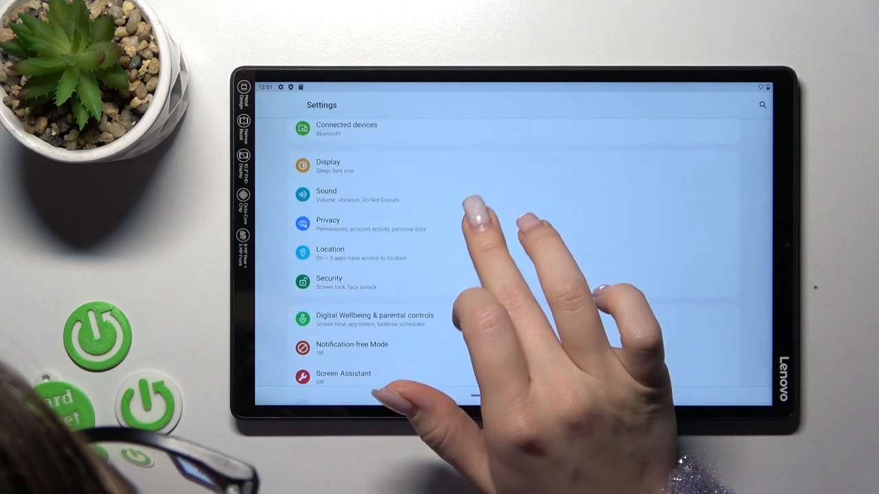
pyautogui.scroll(-3)
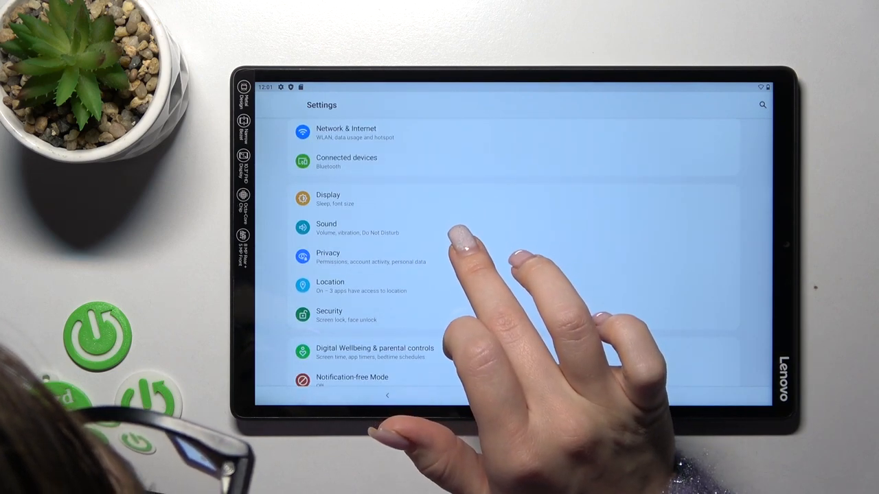
pyautogui.scroll(-3)
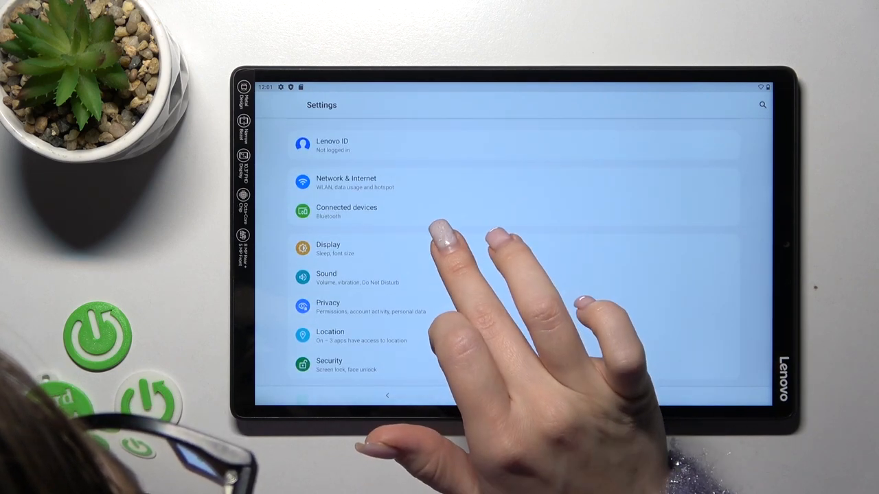
# - Go to Display > Wallpaper to reach the 'Choose wallpaper from' source list
pyautogui.click(327, 248)
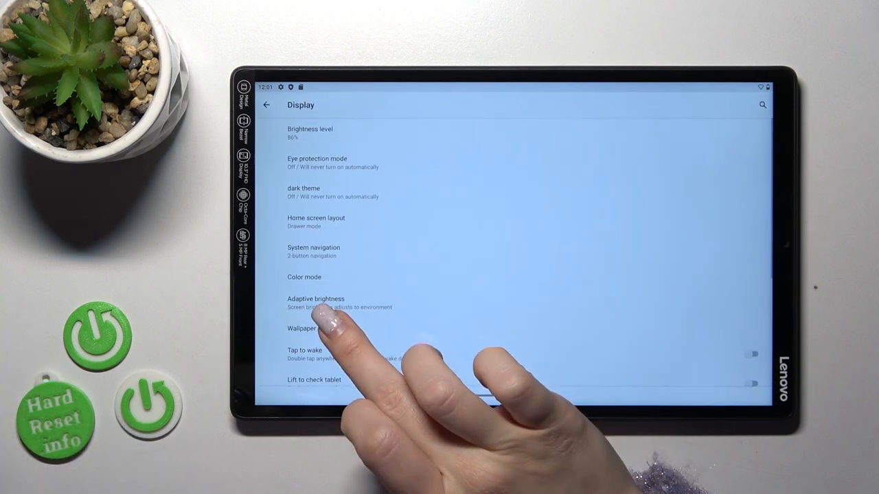
pyautogui.click(301, 328)
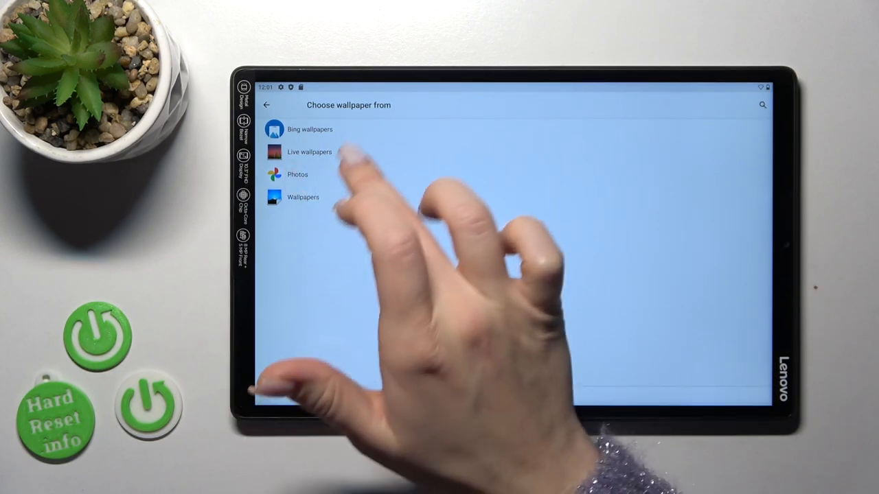
# - Choose the Wallpapers source to show the wave preview and thumbnail strip
pyautogui.click(309, 152)
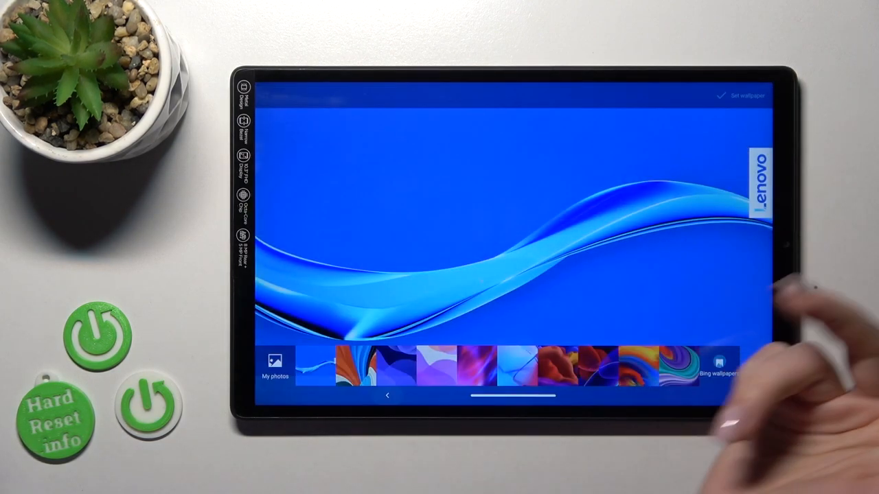
# - Select the red and blue abstract thumbnail and set it for Lock Screen and Desktop
pyautogui.click(594, 366)
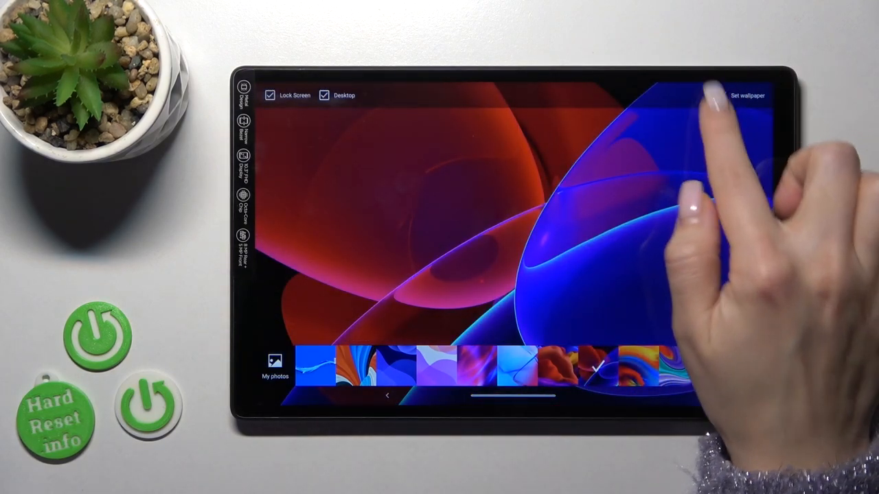
pyautogui.click(748, 95)
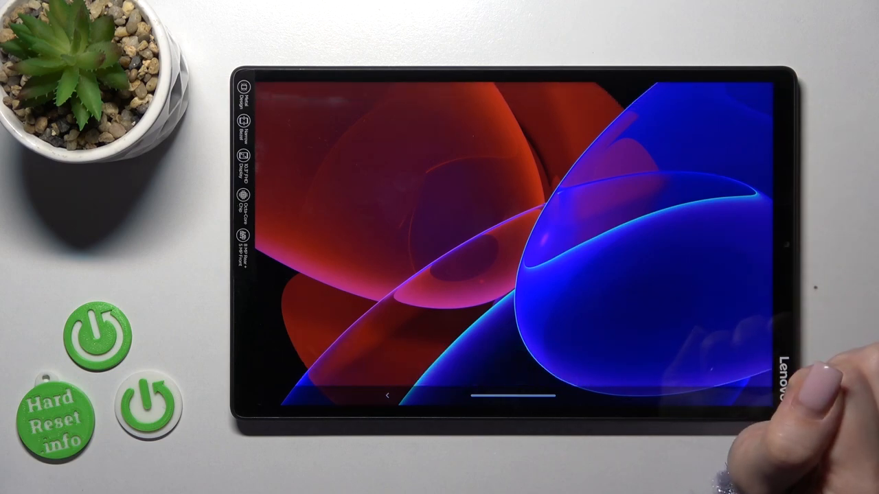